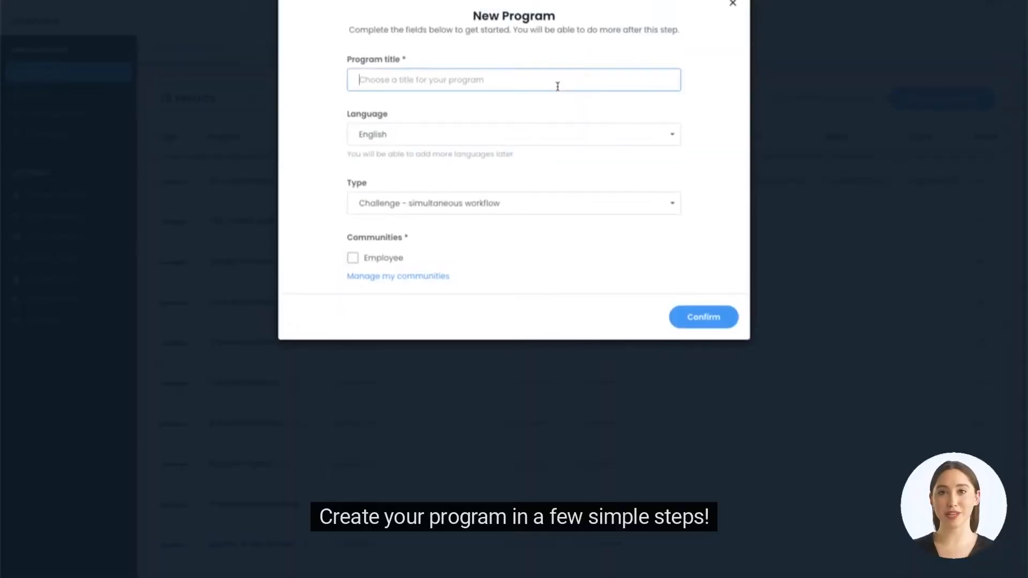
- Create the 'New program' Call for ideas (free workflow) program targeting the Employee community
text(New p)
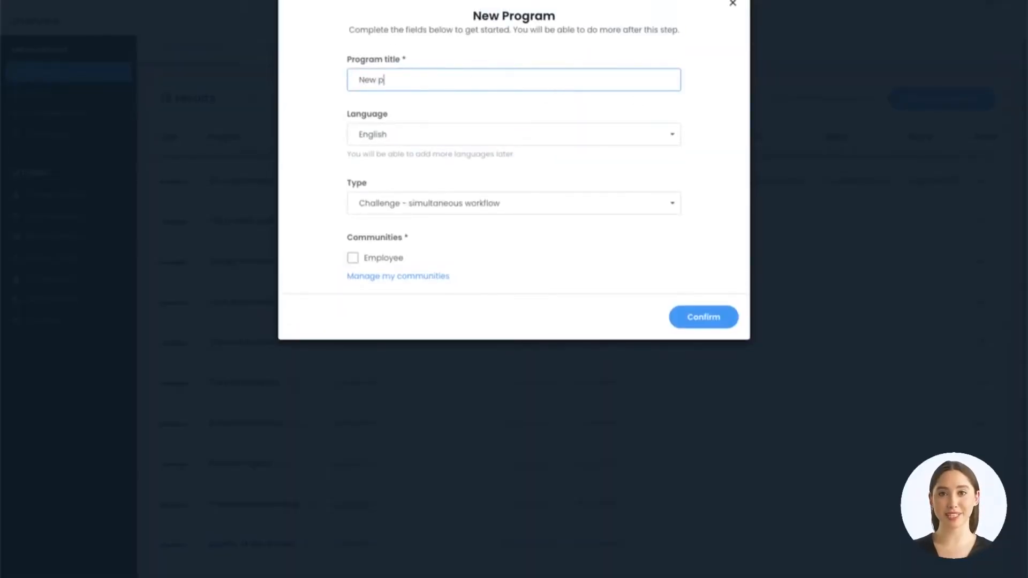
click(514, 202)
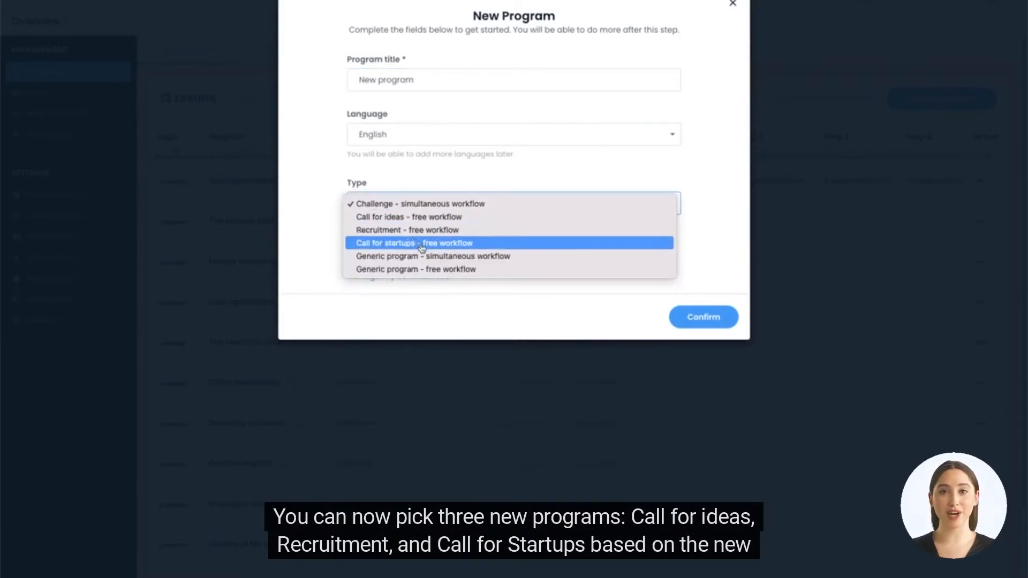
mouse_move(431, 256)
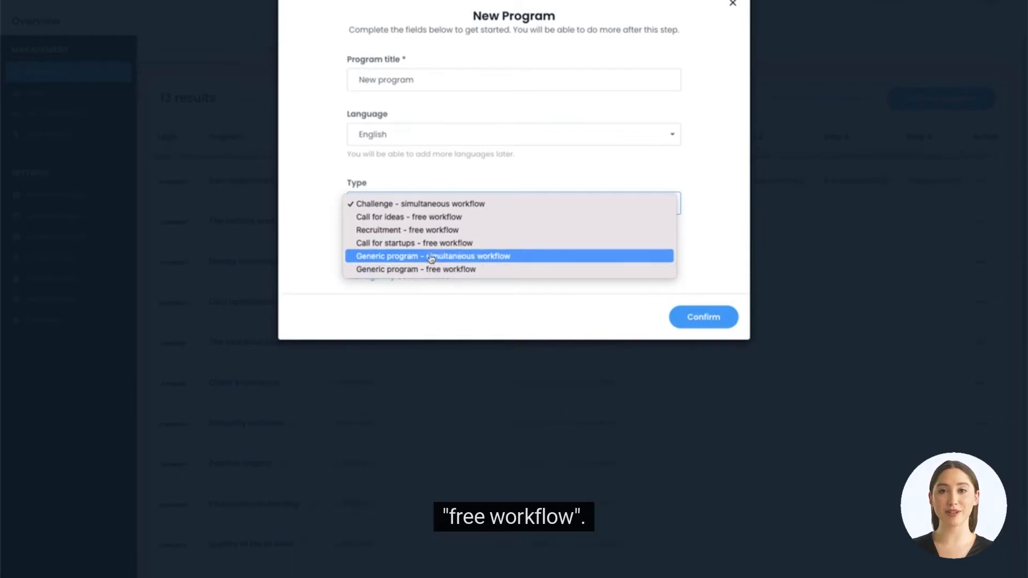
click(408, 216)
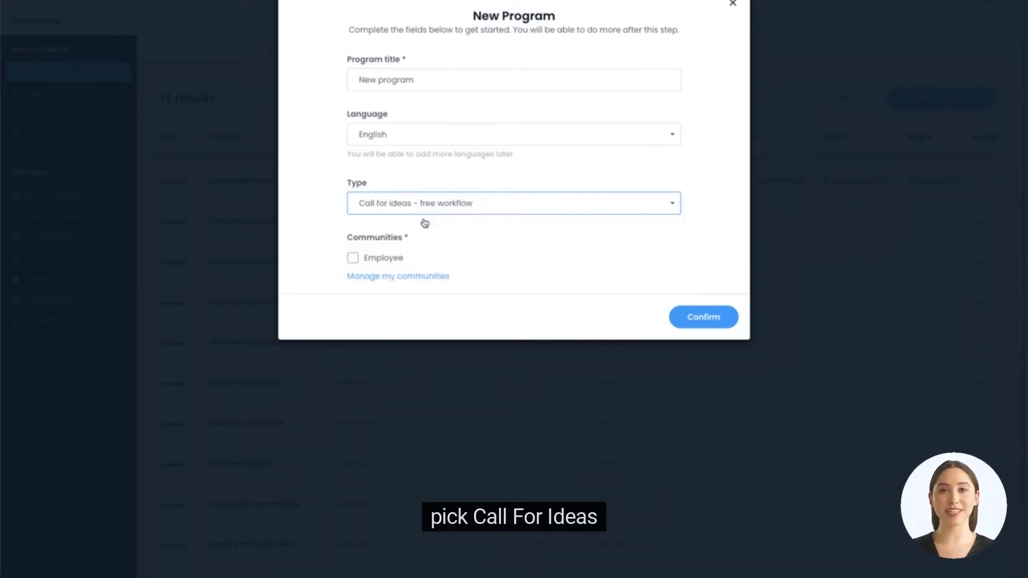
click(353, 258)
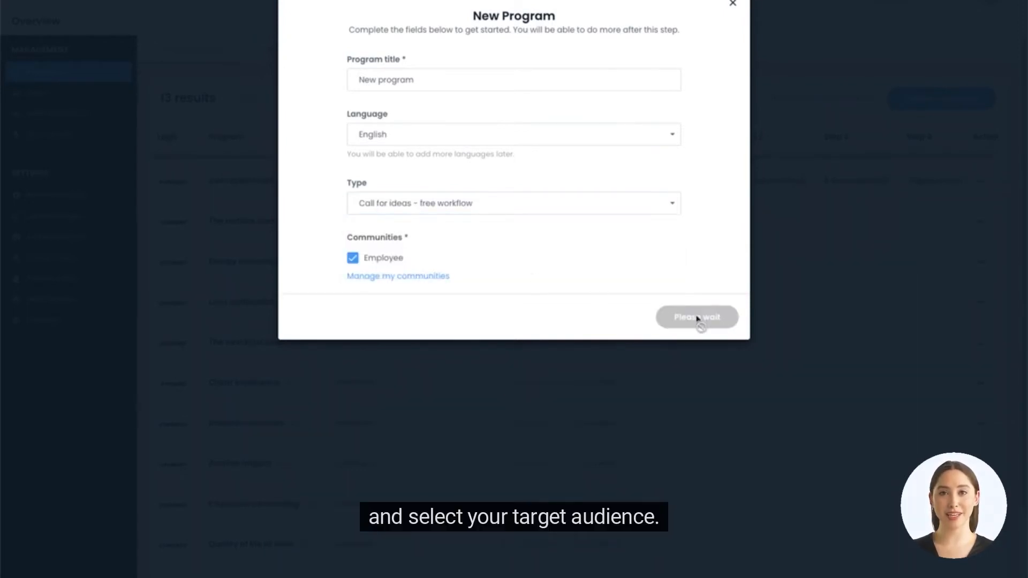
click(697, 316)
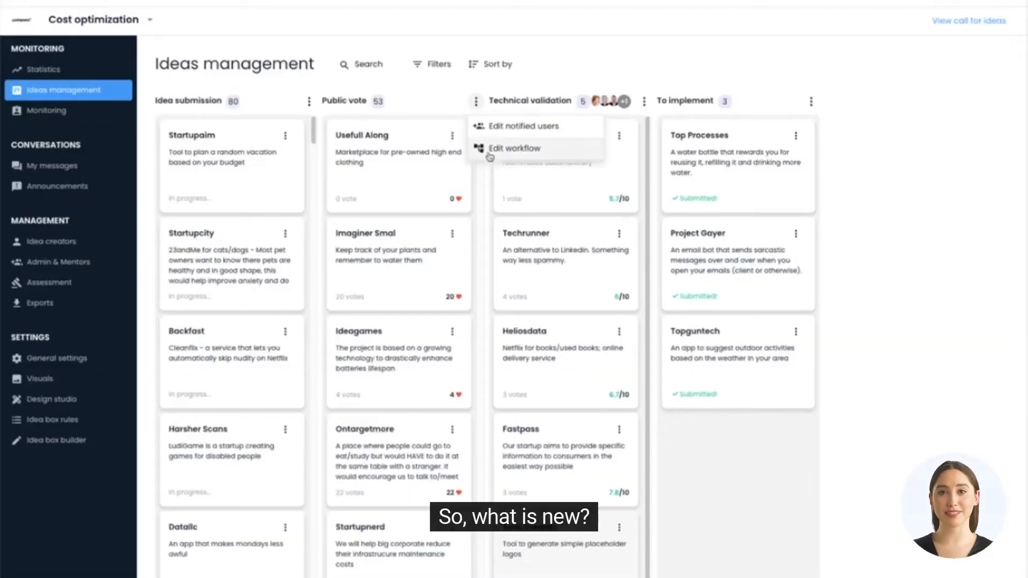
click(514, 148)
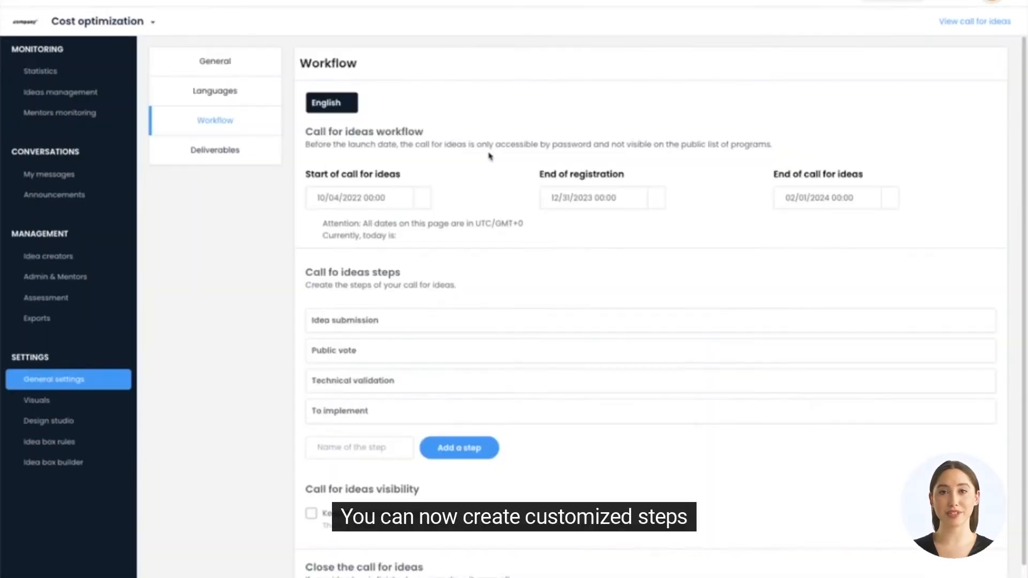
scroll(down, 3)
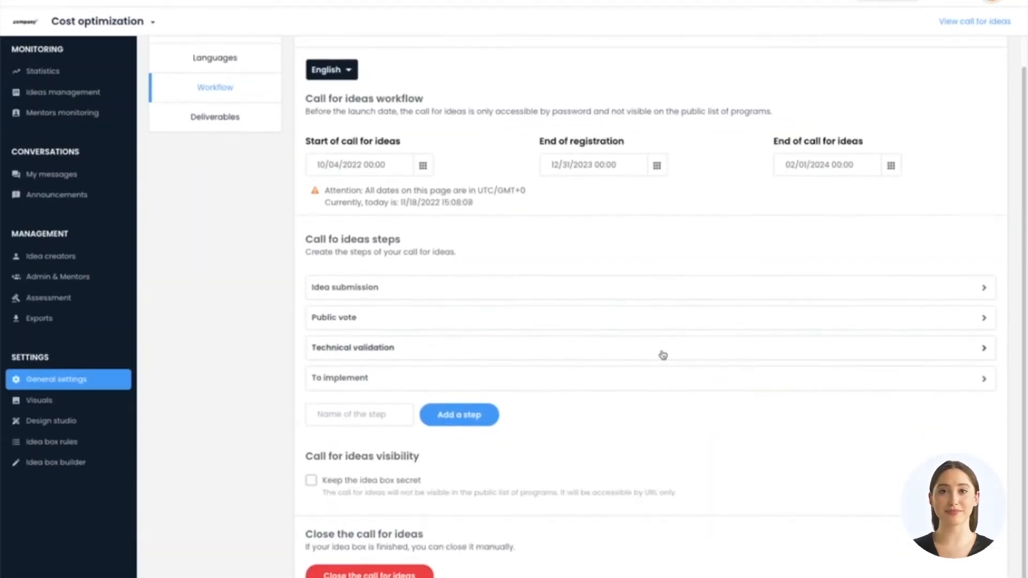
scroll(up, 3)
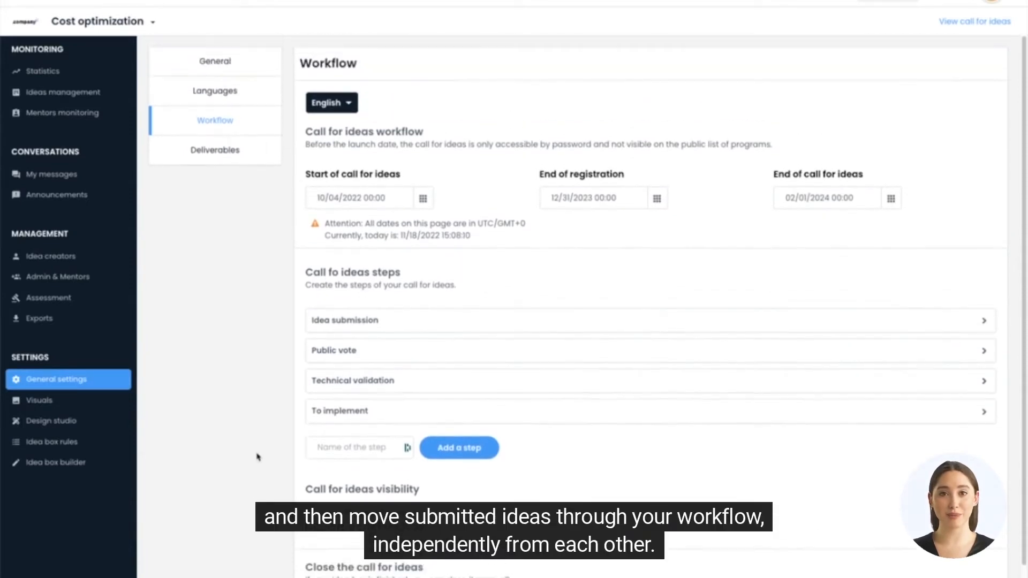
click(64, 92)
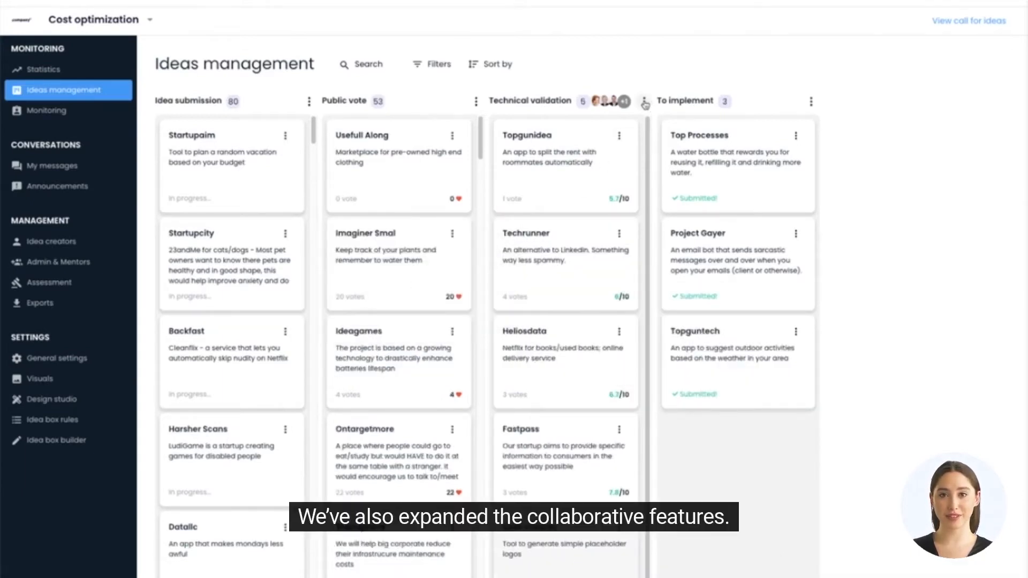
click(645, 104)
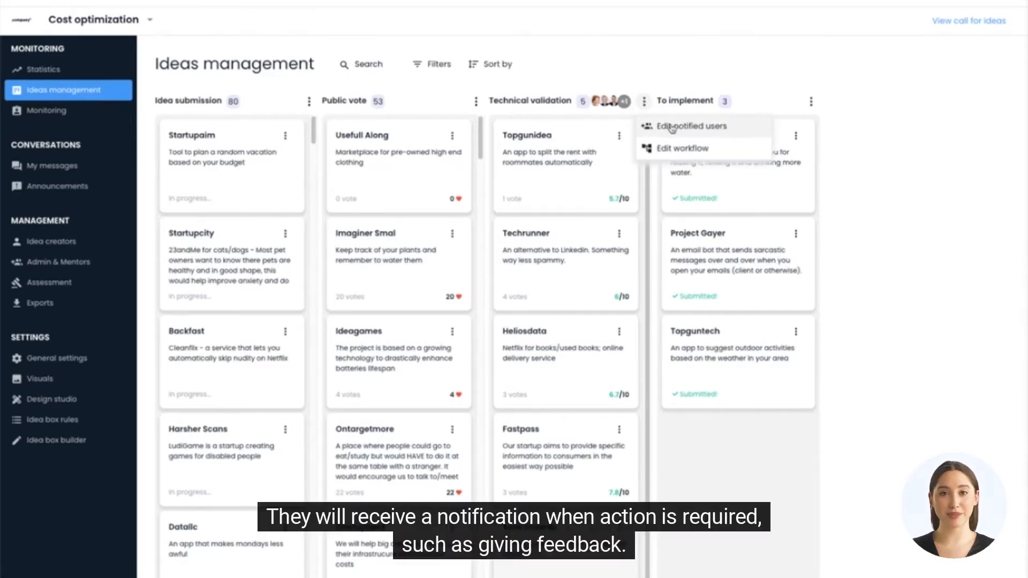
click(687, 126)
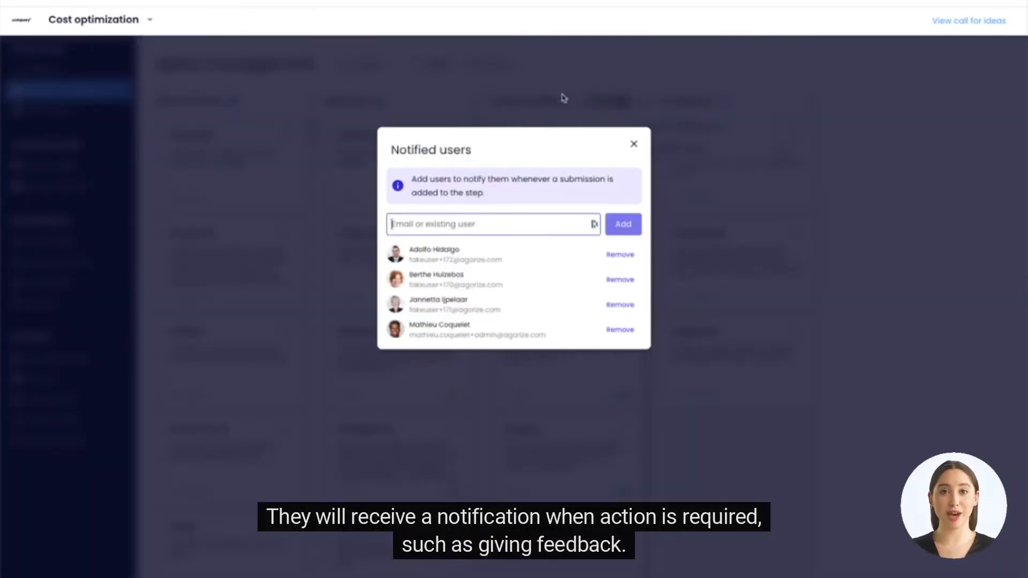
click(634, 144)
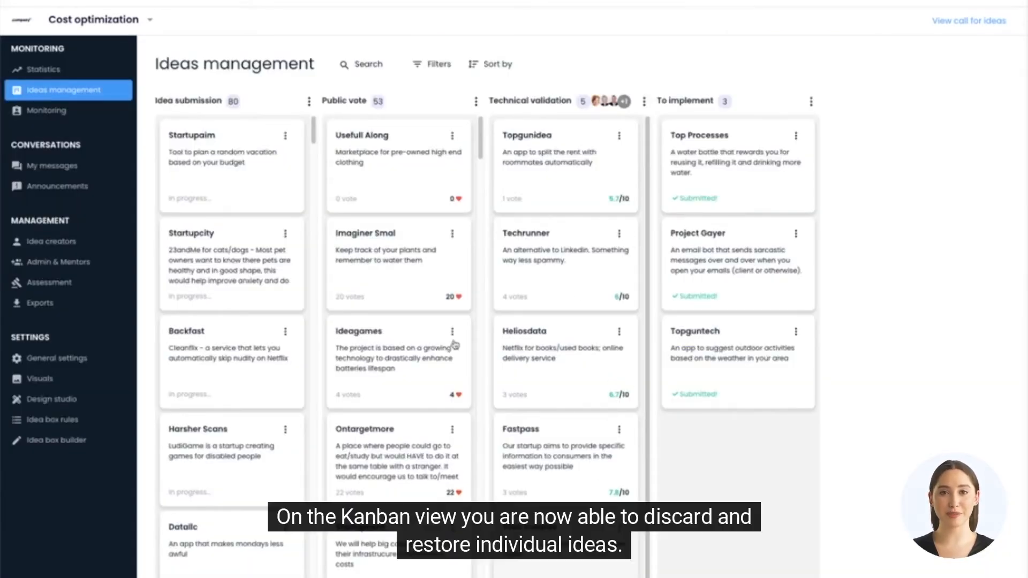
mouse_move(461, 381)
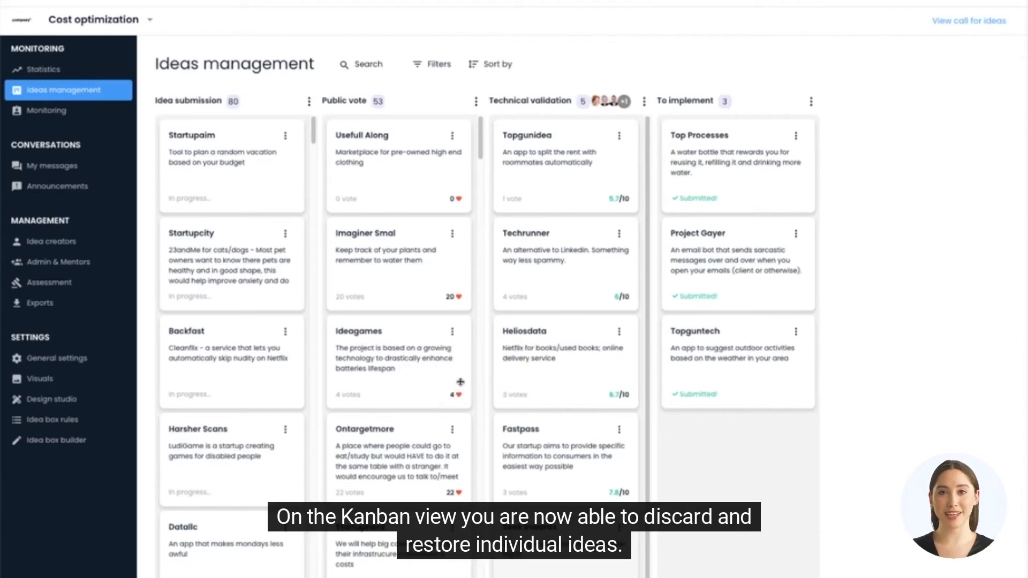
- Search ideas for 'idea', toggle the Discarded filter, sort by score, then open Fastpass
click(452, 332)
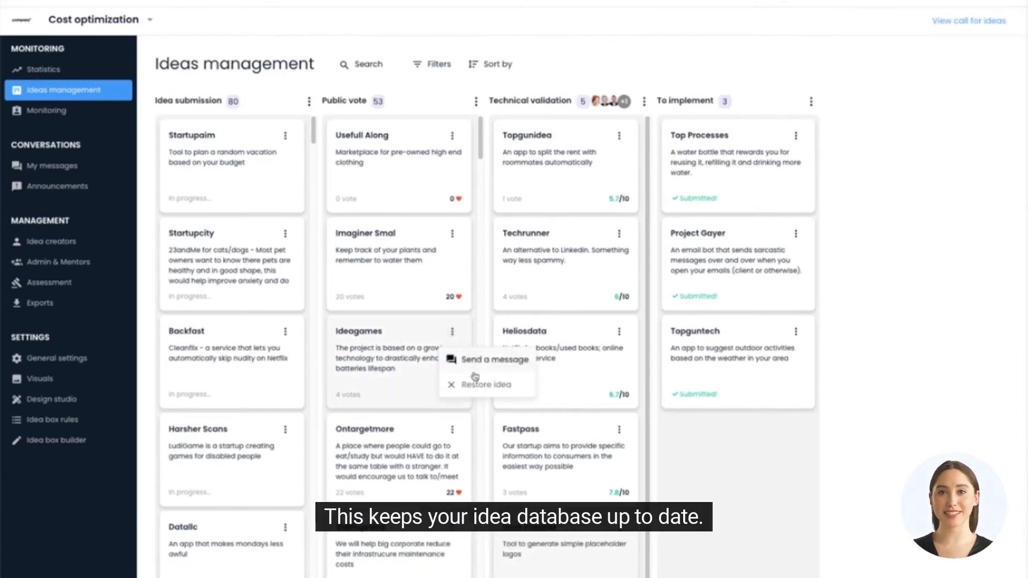
text(idea)
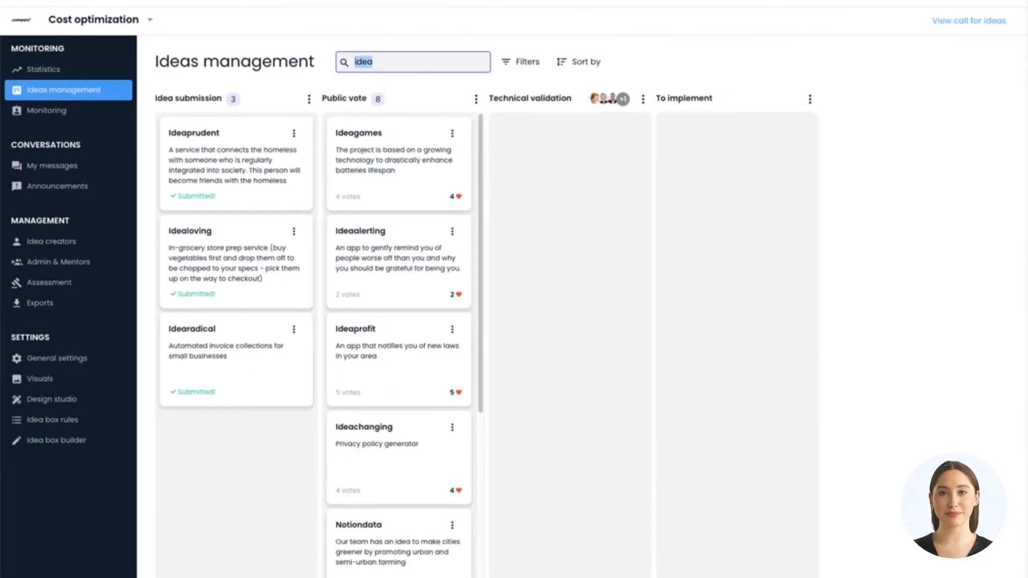
click(436, 62)
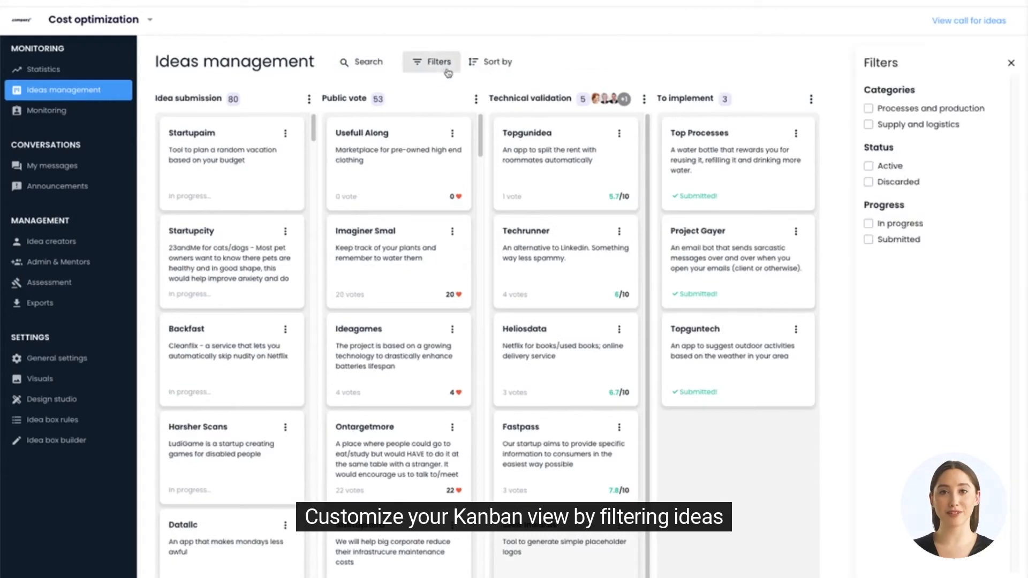
click(869, 165)
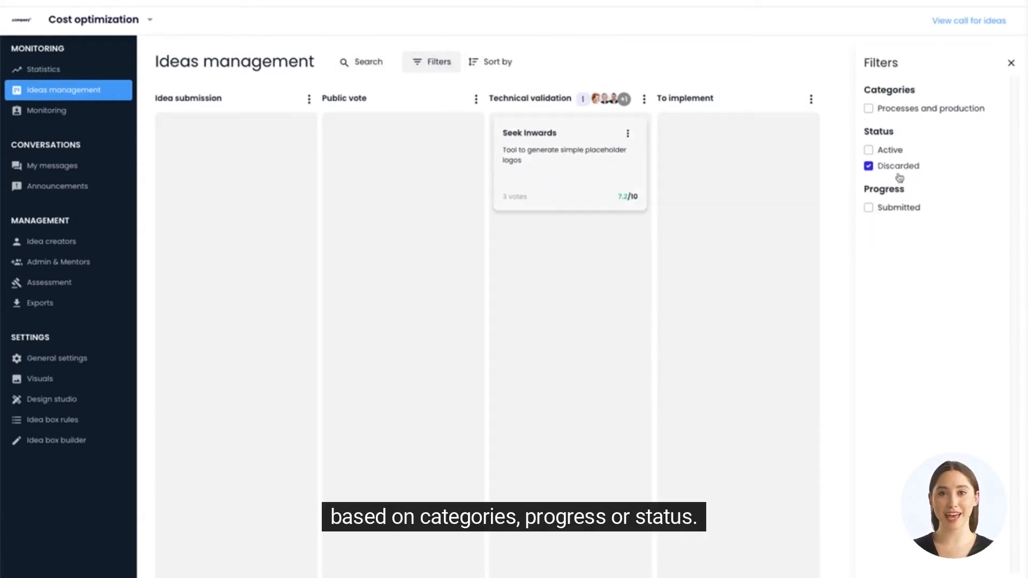
click(870, 166)
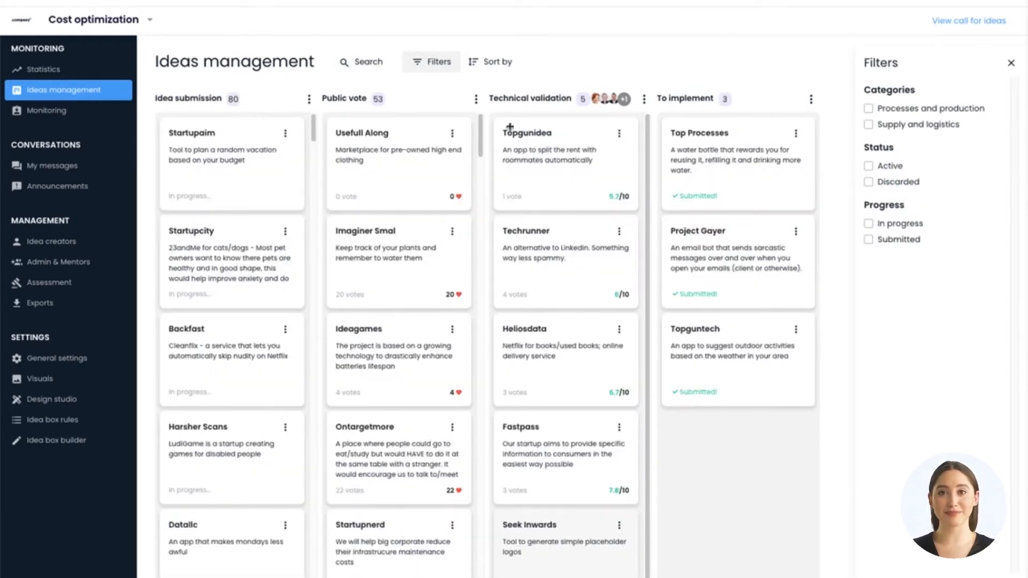
click(490, 61)
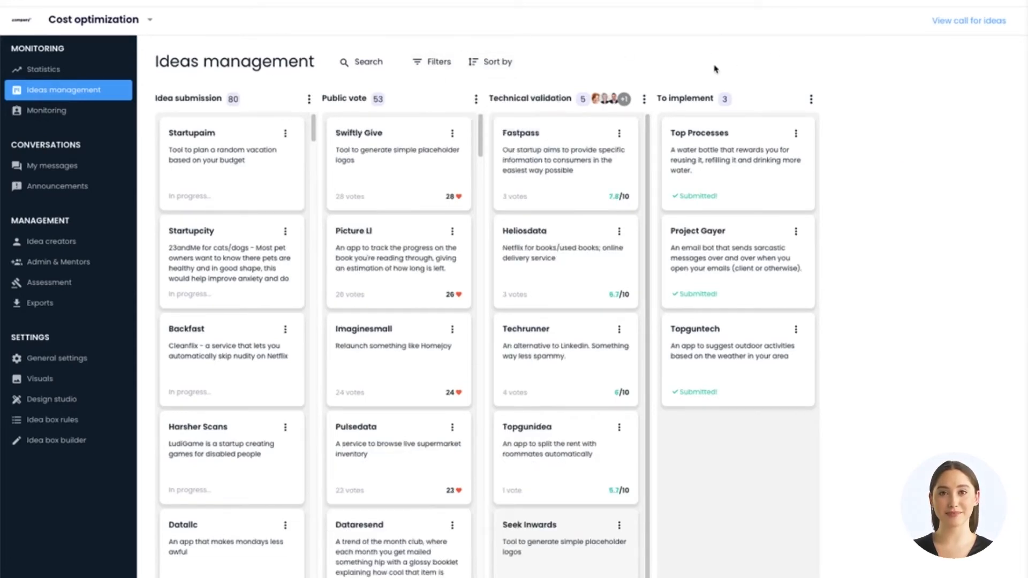
click(566, 164)
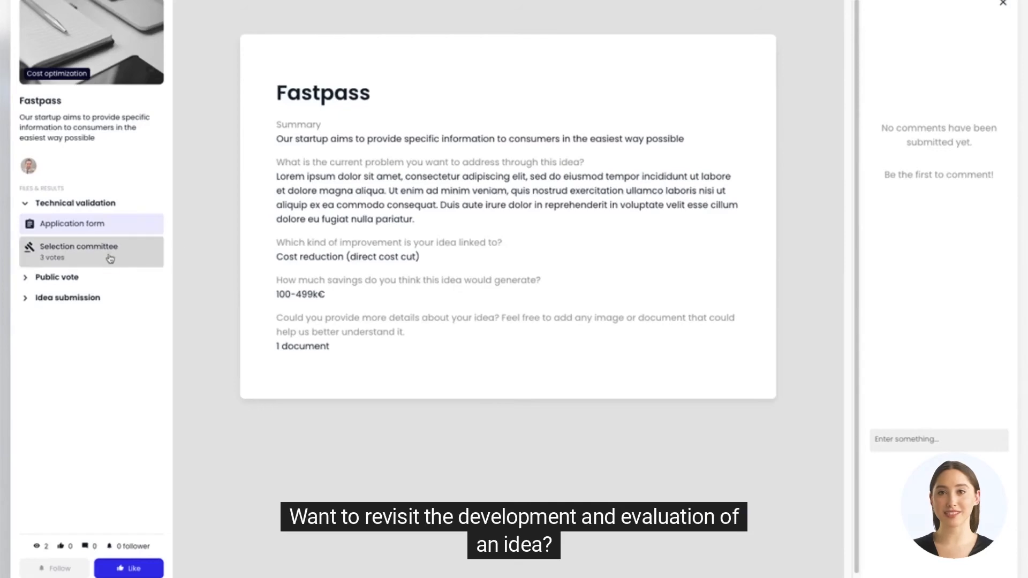
- Review Fastpass's Selection committee grades and Public vote results, then type 'comment' in the comment box
click(78, 252)
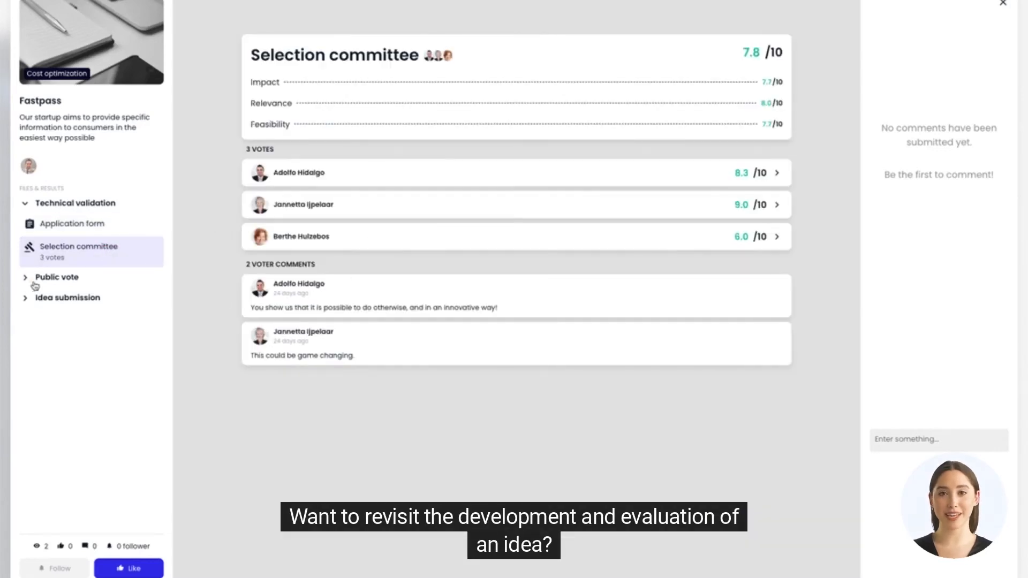
click(57, 277)
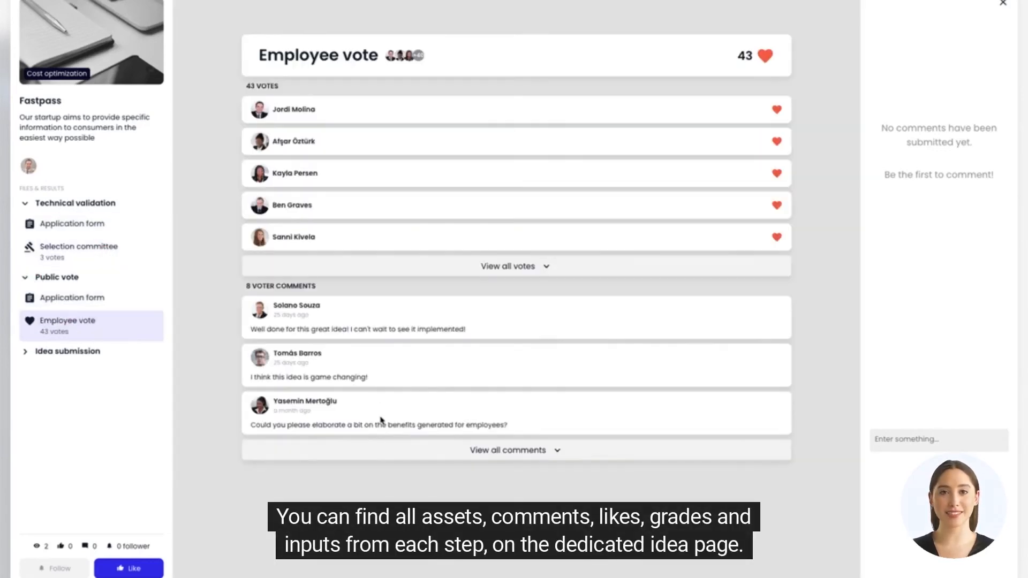
scroll(down, 3)
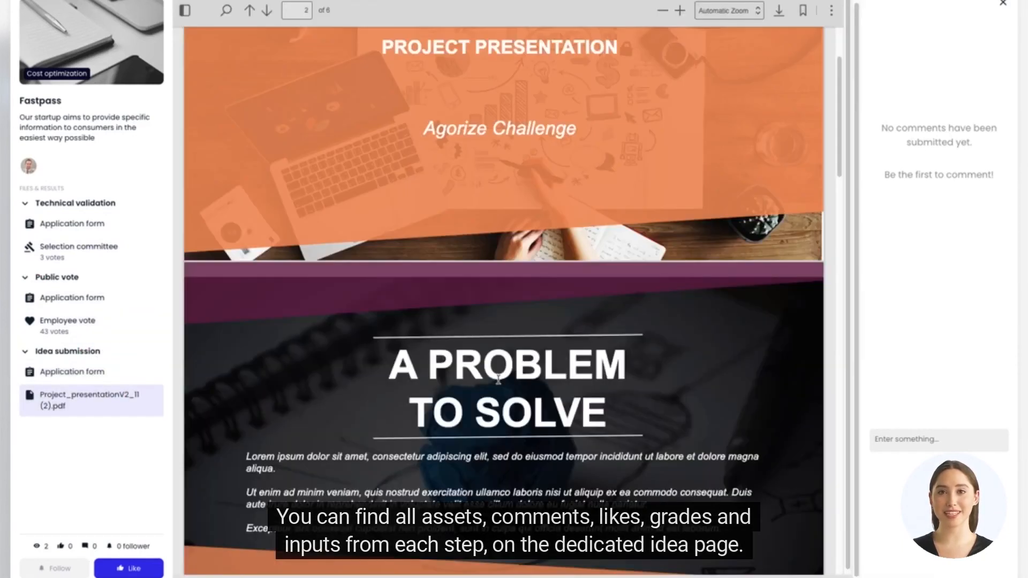
click(938, 439)
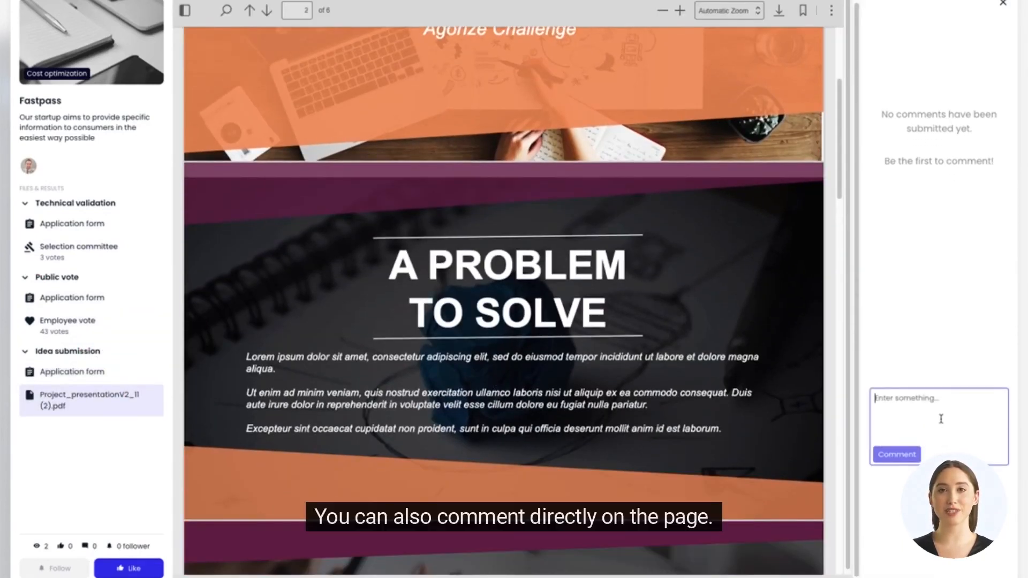
text(comment)
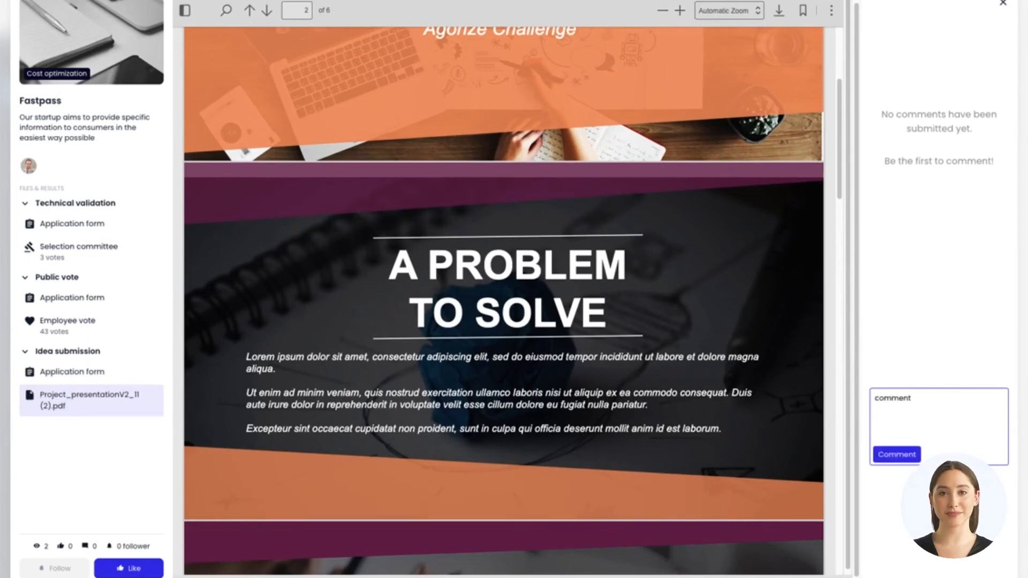